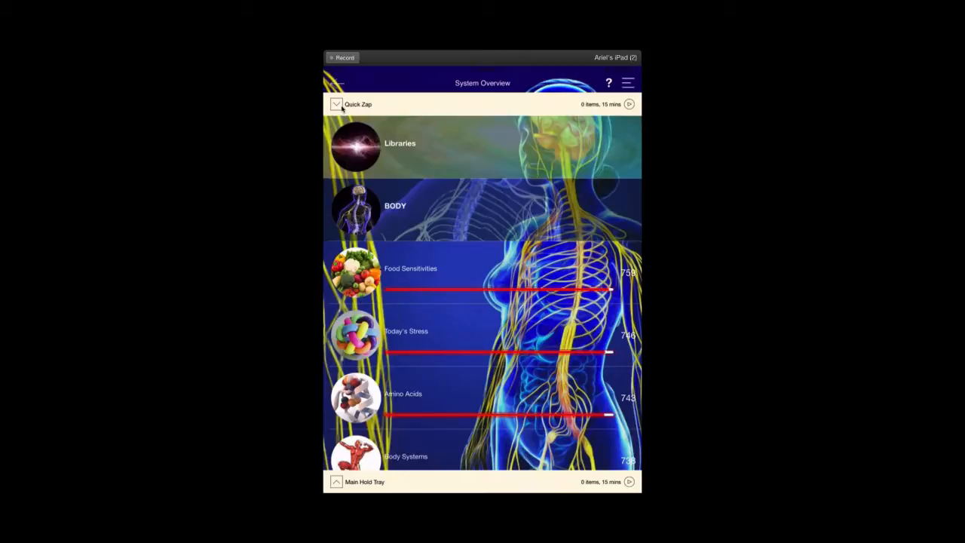
- Open Body Systems and scroll through scores for Urinary, Integumentary, Lymphatic and other systems
left_click(337, 104)
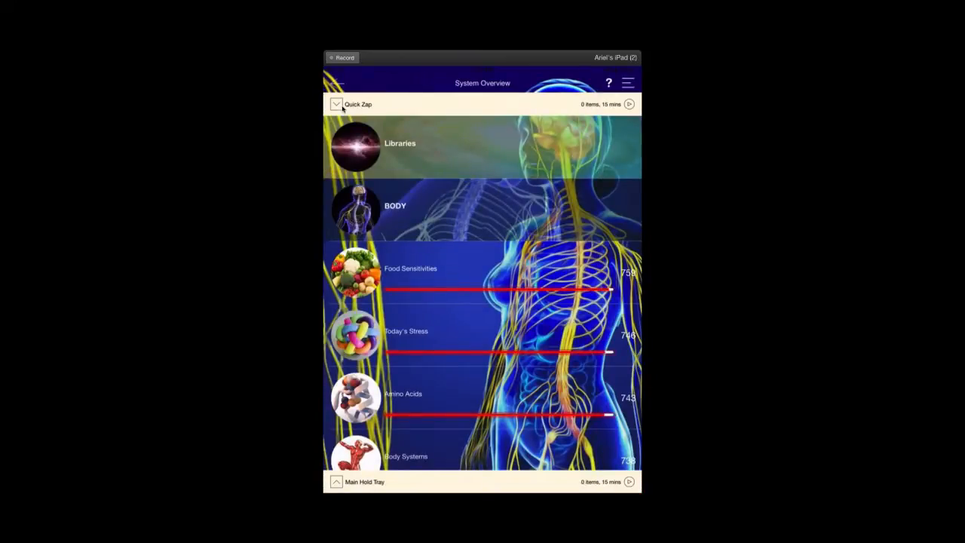
scroll("down", 3)
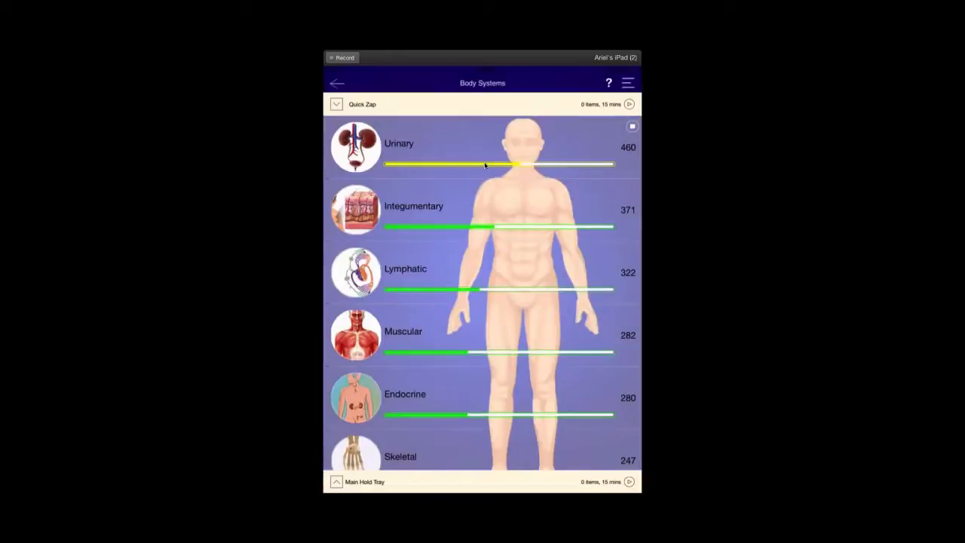
scroll("down", 3)
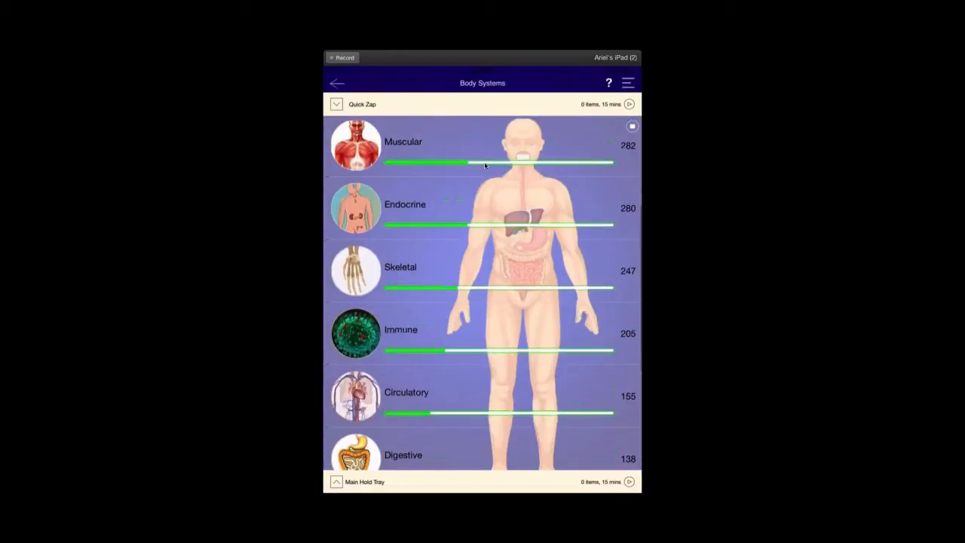
scroll("down", 3)
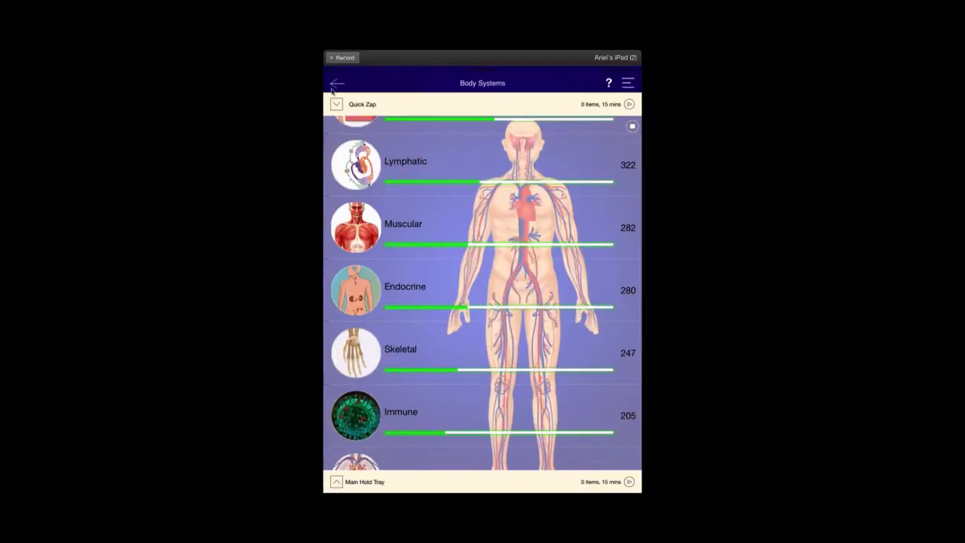
- Put Immune into the Quick Zap tray and set its duration to 3 minutes
left_click(336, 104)
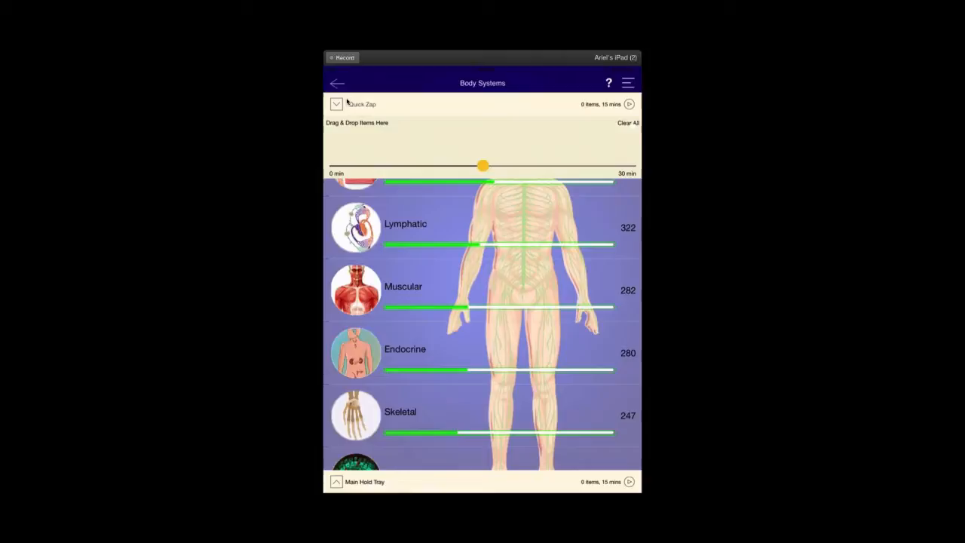
scroll("down", 3)
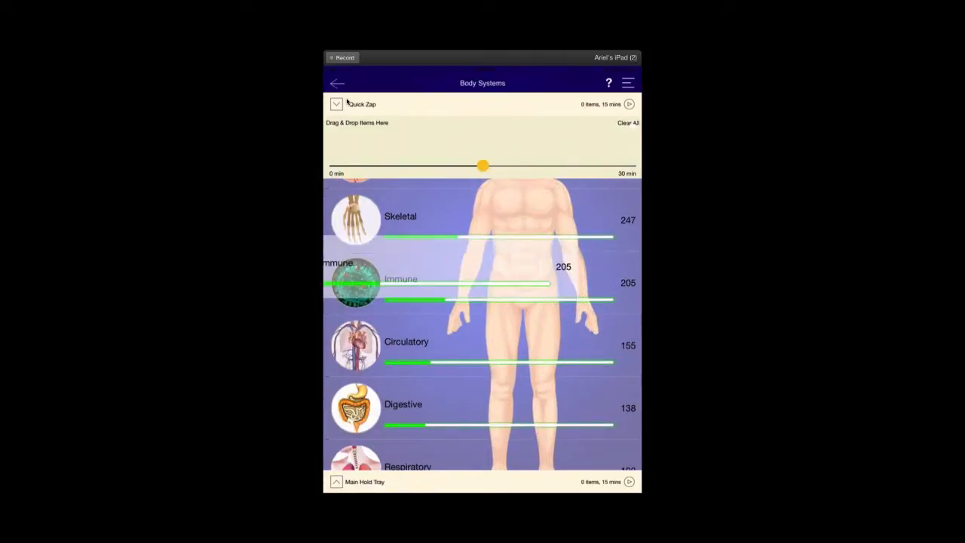
left_click_drag(354, 283, 346, 150)
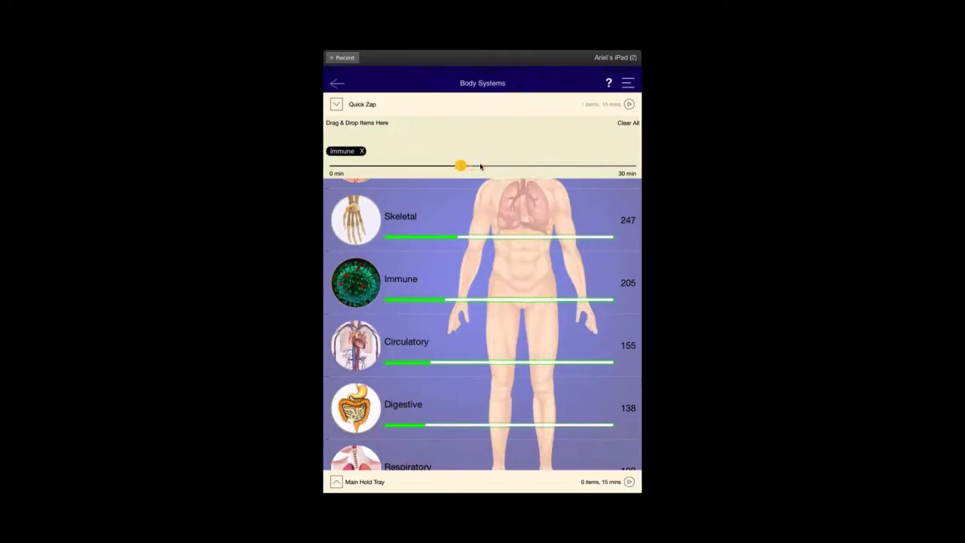
left_click_drag(461, 165, 376, 165)
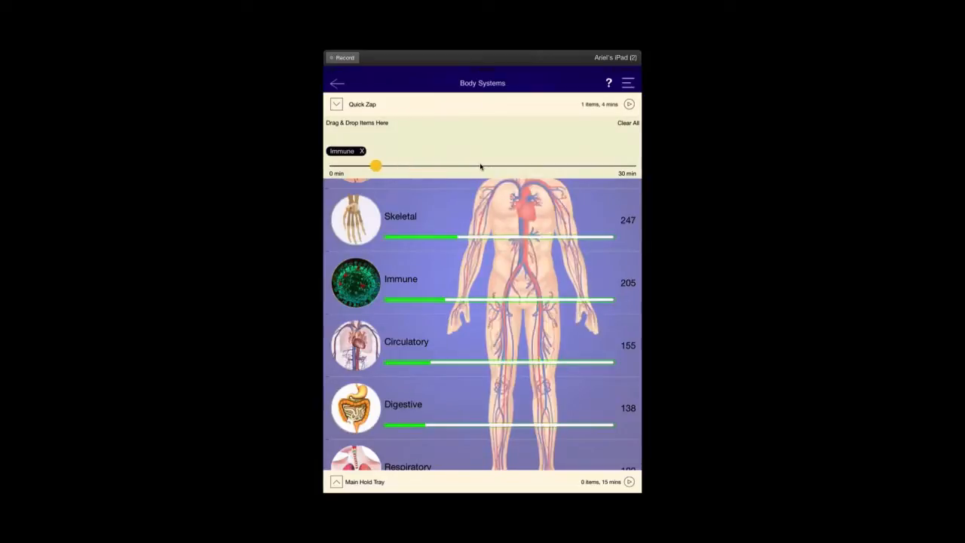
left_click_drag(376, 165, 369, 165)
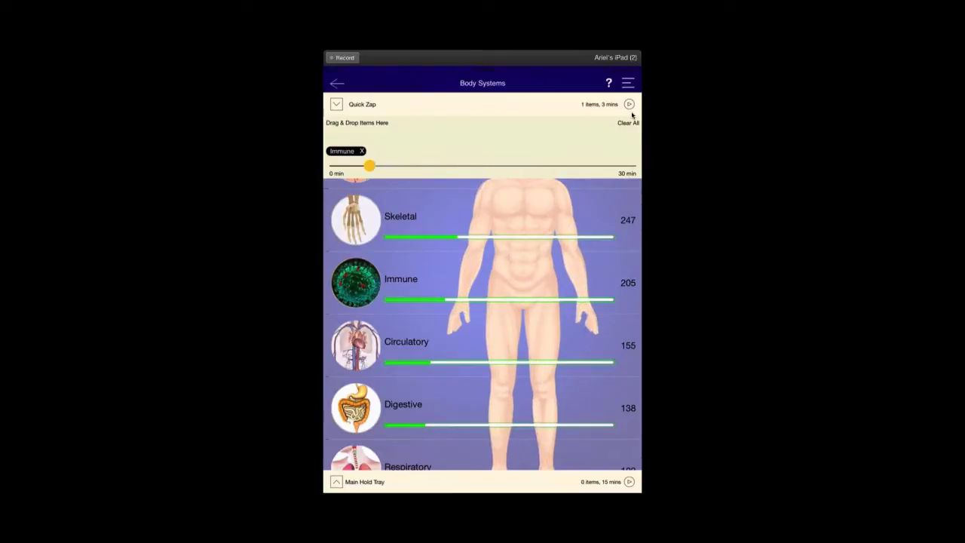
left_click(630, 104)
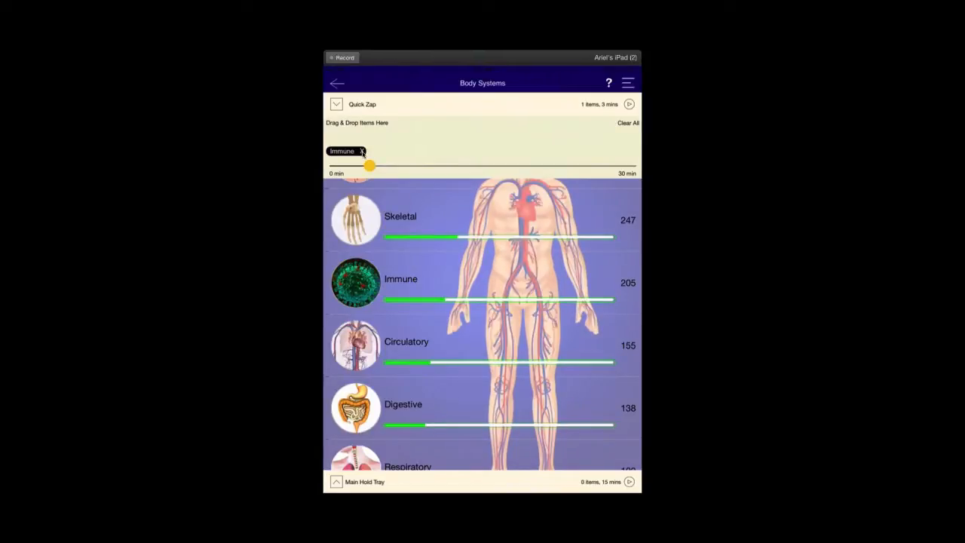
- Remove Immune, then add Immune back and add Digestive to the Quick Zap session
left_click(362, 151)
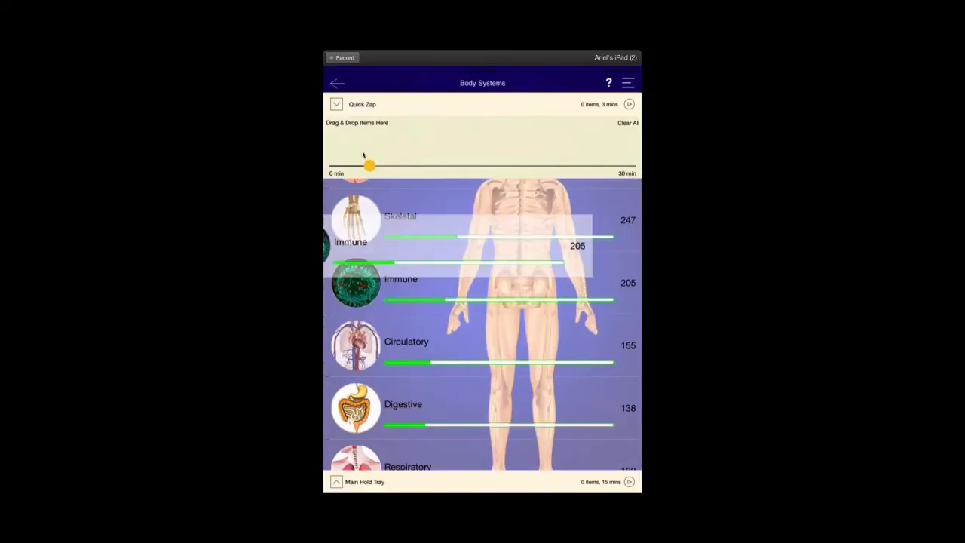
left_click_drag(355, 283, 358, 150)
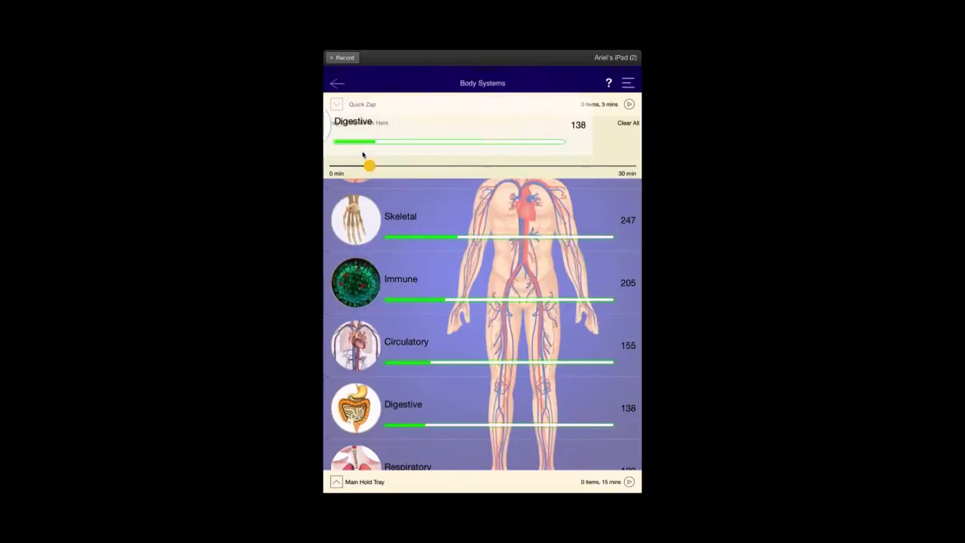
left_click_drag(355, 407, 377, 128)
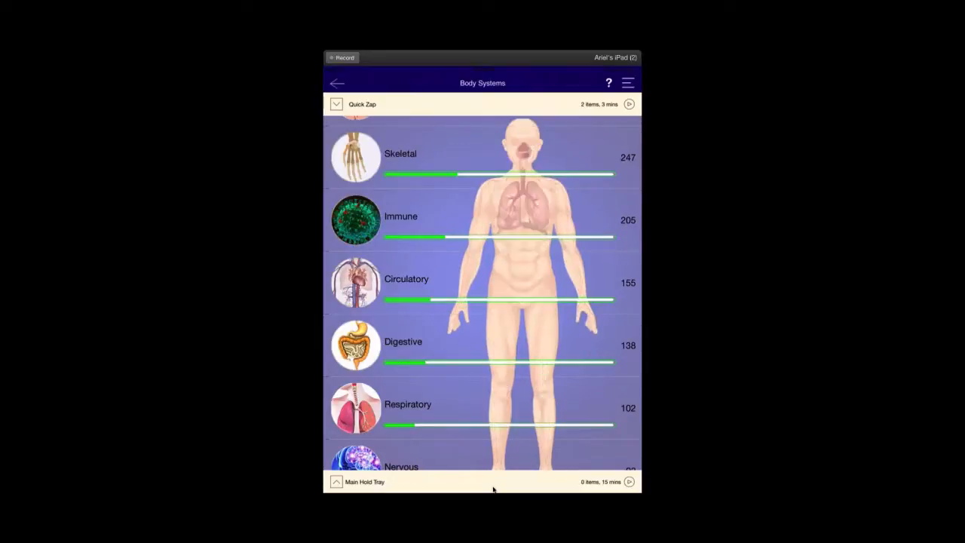
left_click(355, 282)
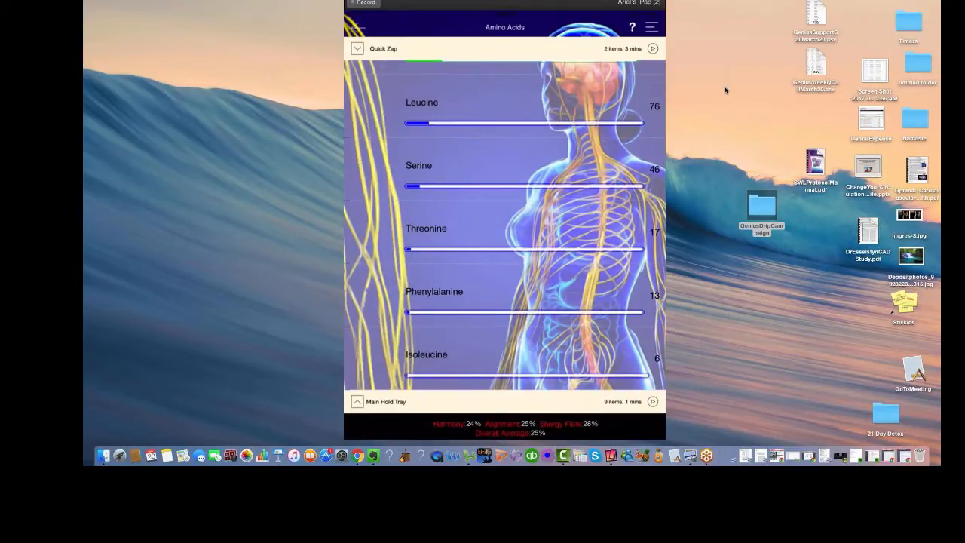
mouse_move(653, 328)
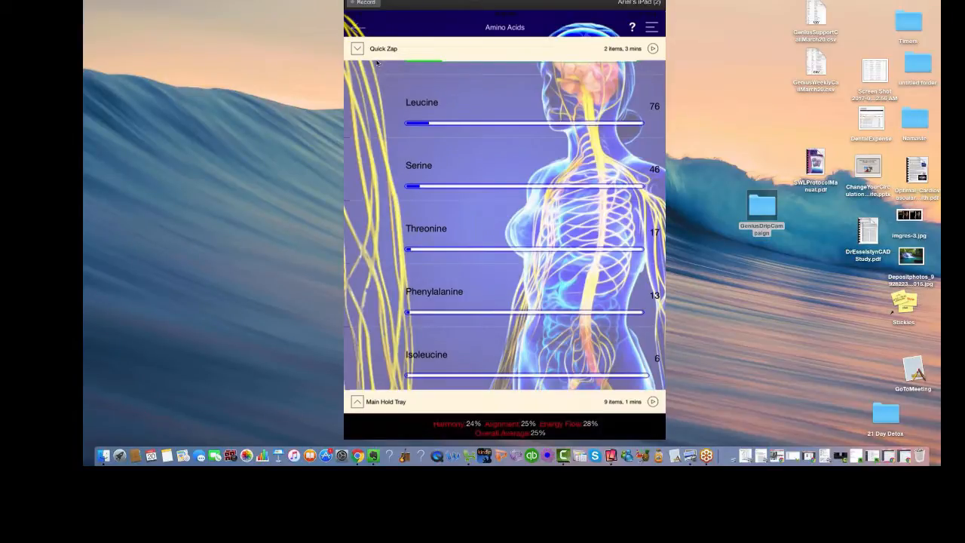
- Expand the Main Hold Tray to show its nine held item chips
left_click(358, 48)
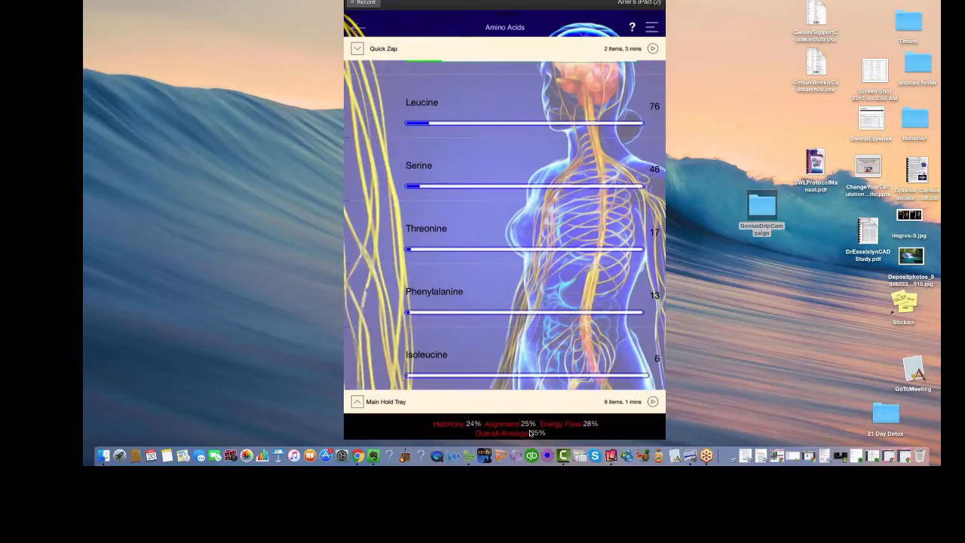
mouse_move(750, 70)
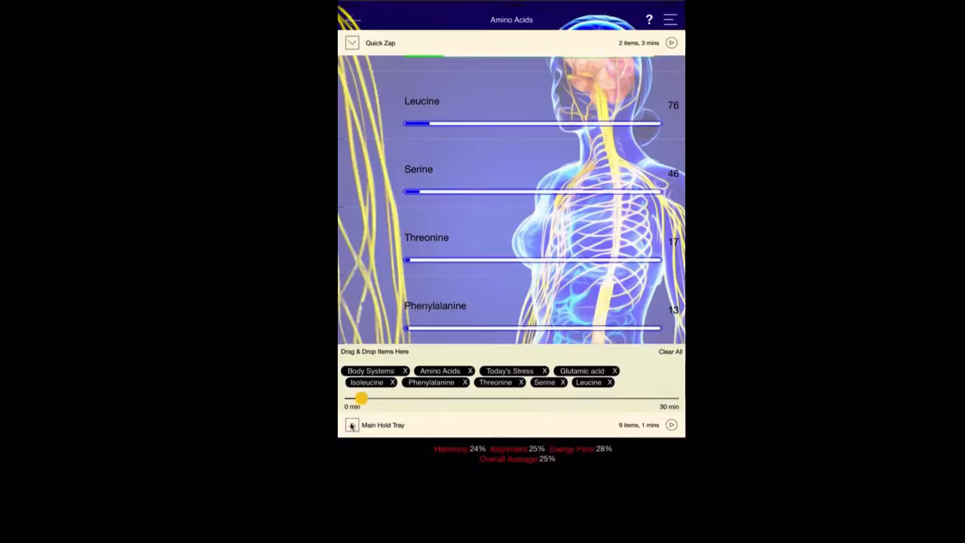
- Run Progressive Insights Begin Analysis on the nine held items
left_click(351, 424)
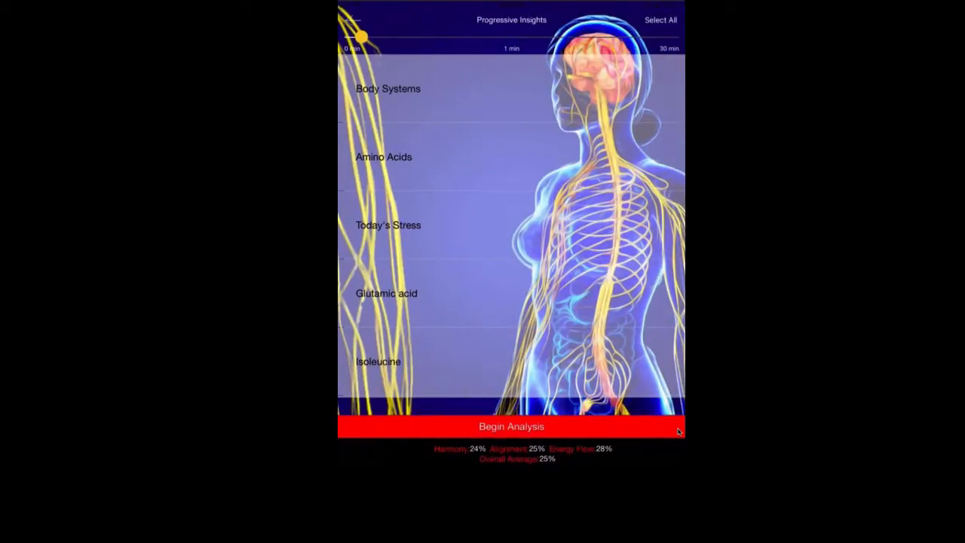
left_click(509, 425)
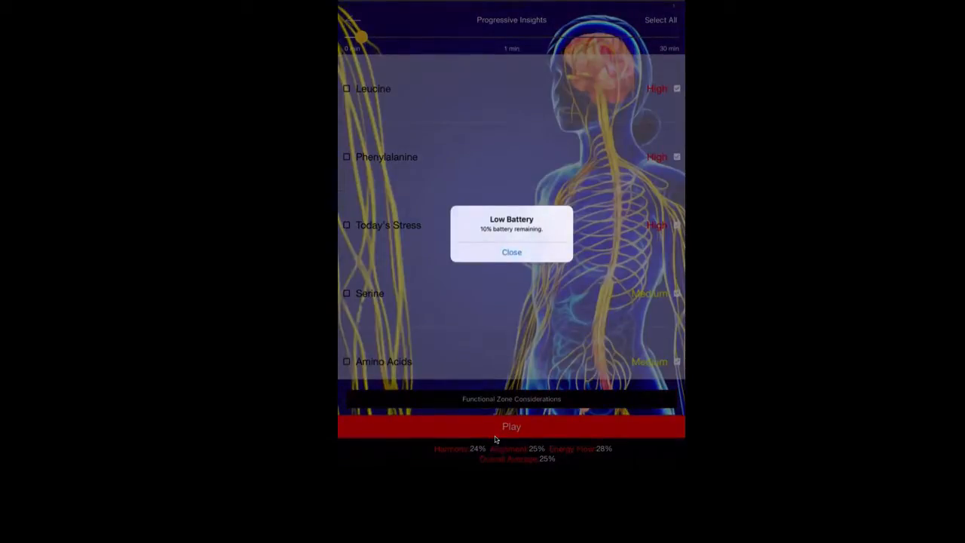
- Close the Low Battery alert and set the balancing timer to 10 minutes
left_click(511, 252)
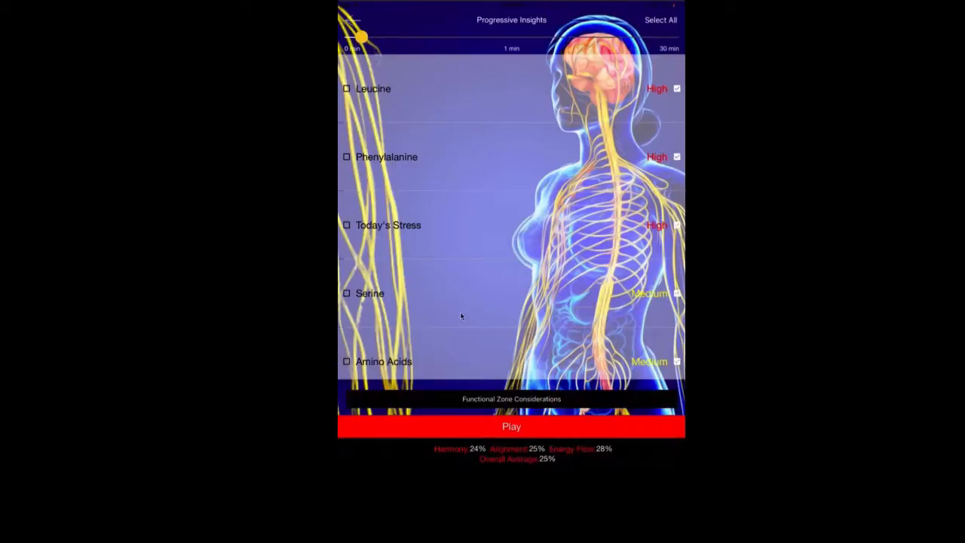
mouse_move(405, 102)
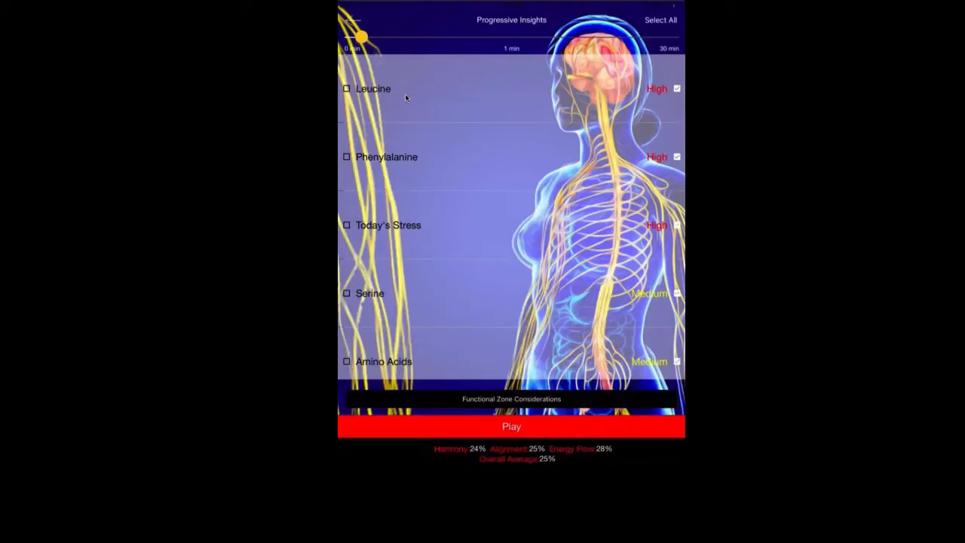
left_click_drag(369, 36, 480, 37)
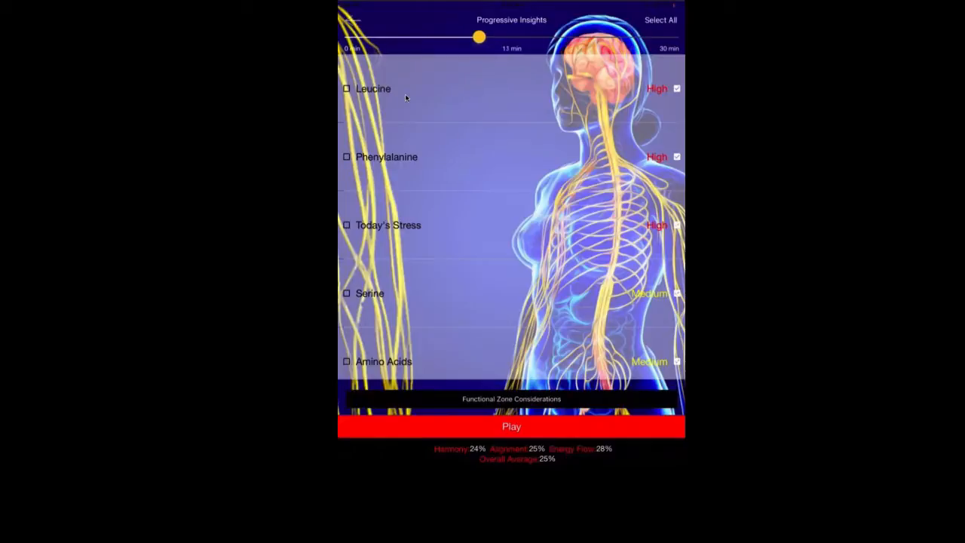
left_click_drag(479, 36, 463, 36)
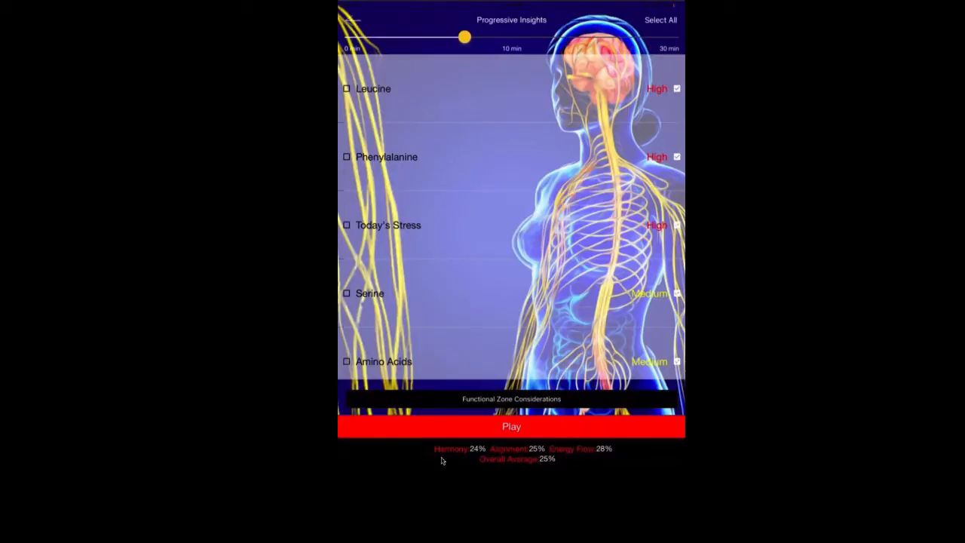
mouse_move(596, 464)
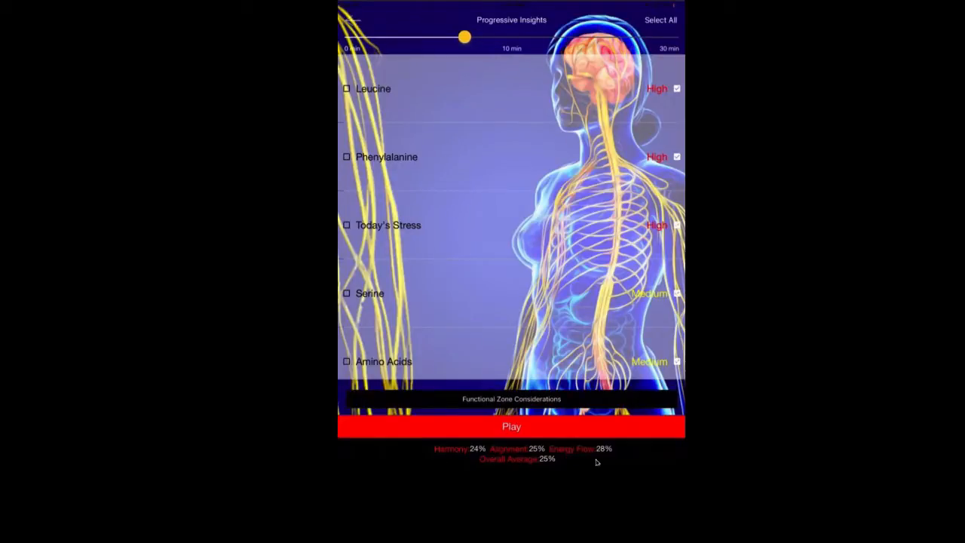